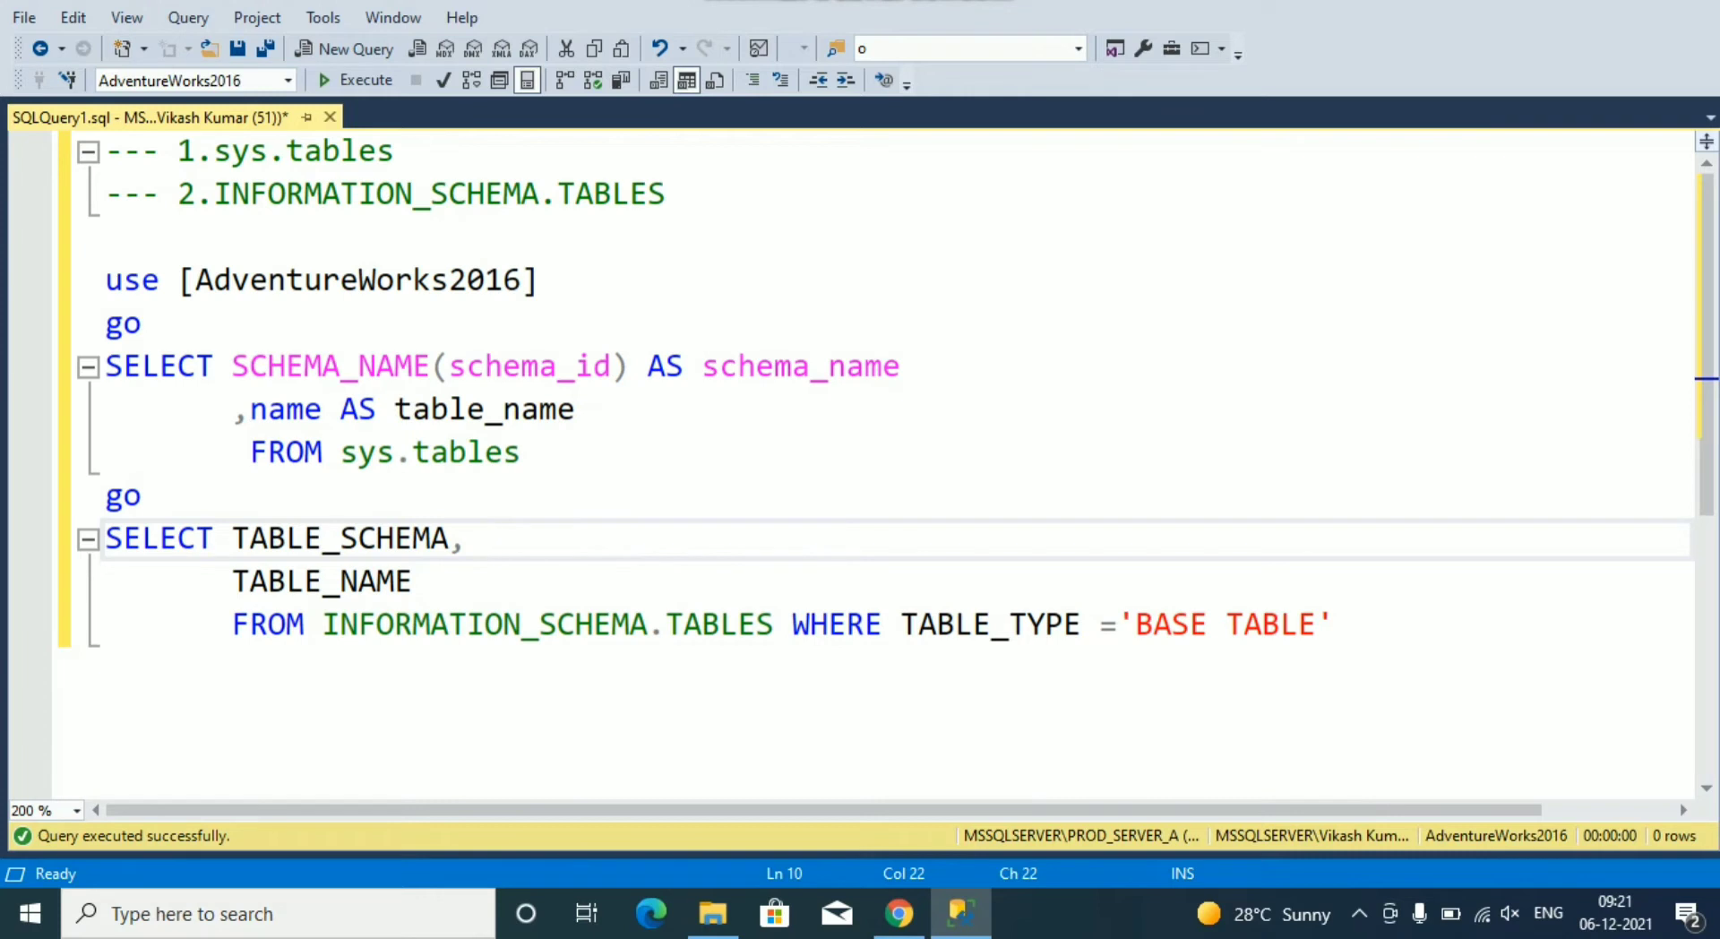
Step: Scroll to the SELECT SCHEMA_NAME(schema_id)... FROM sys.tables statement in the editor
{"action": "scroll", "scroll_direction": "down", "scroll_amount": 3}
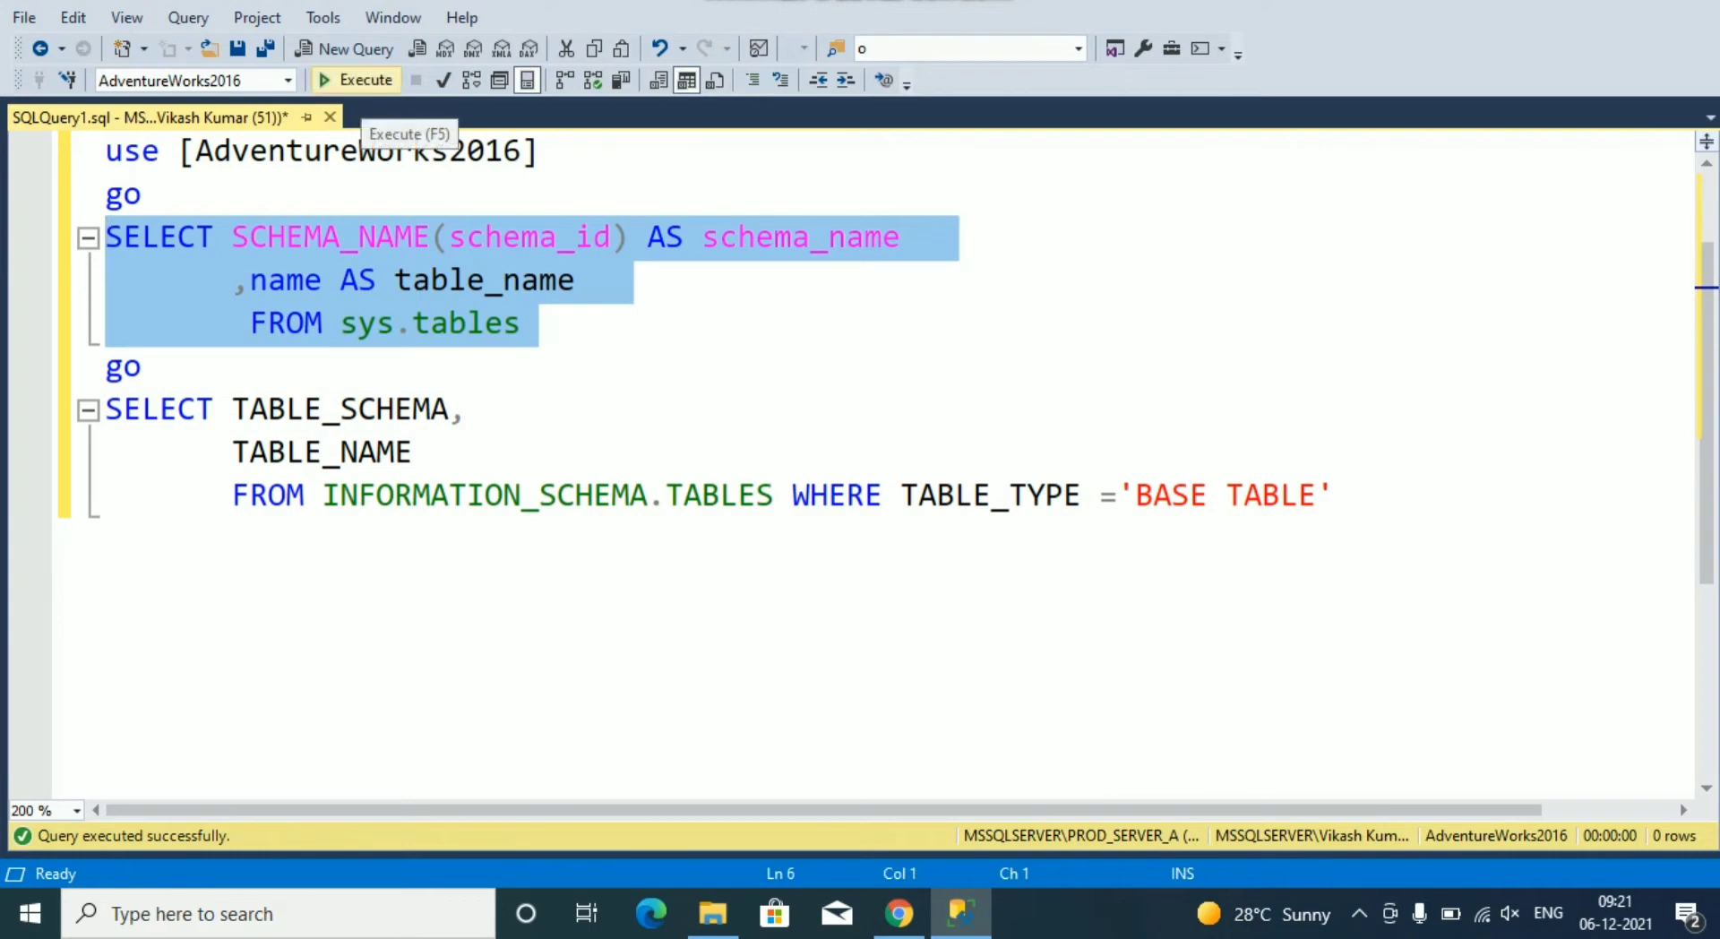
Step: Execute the sys.tables query and review the 71 schema and table name rows returned
{"action": "left_click", "coordinate": [355, 78]}
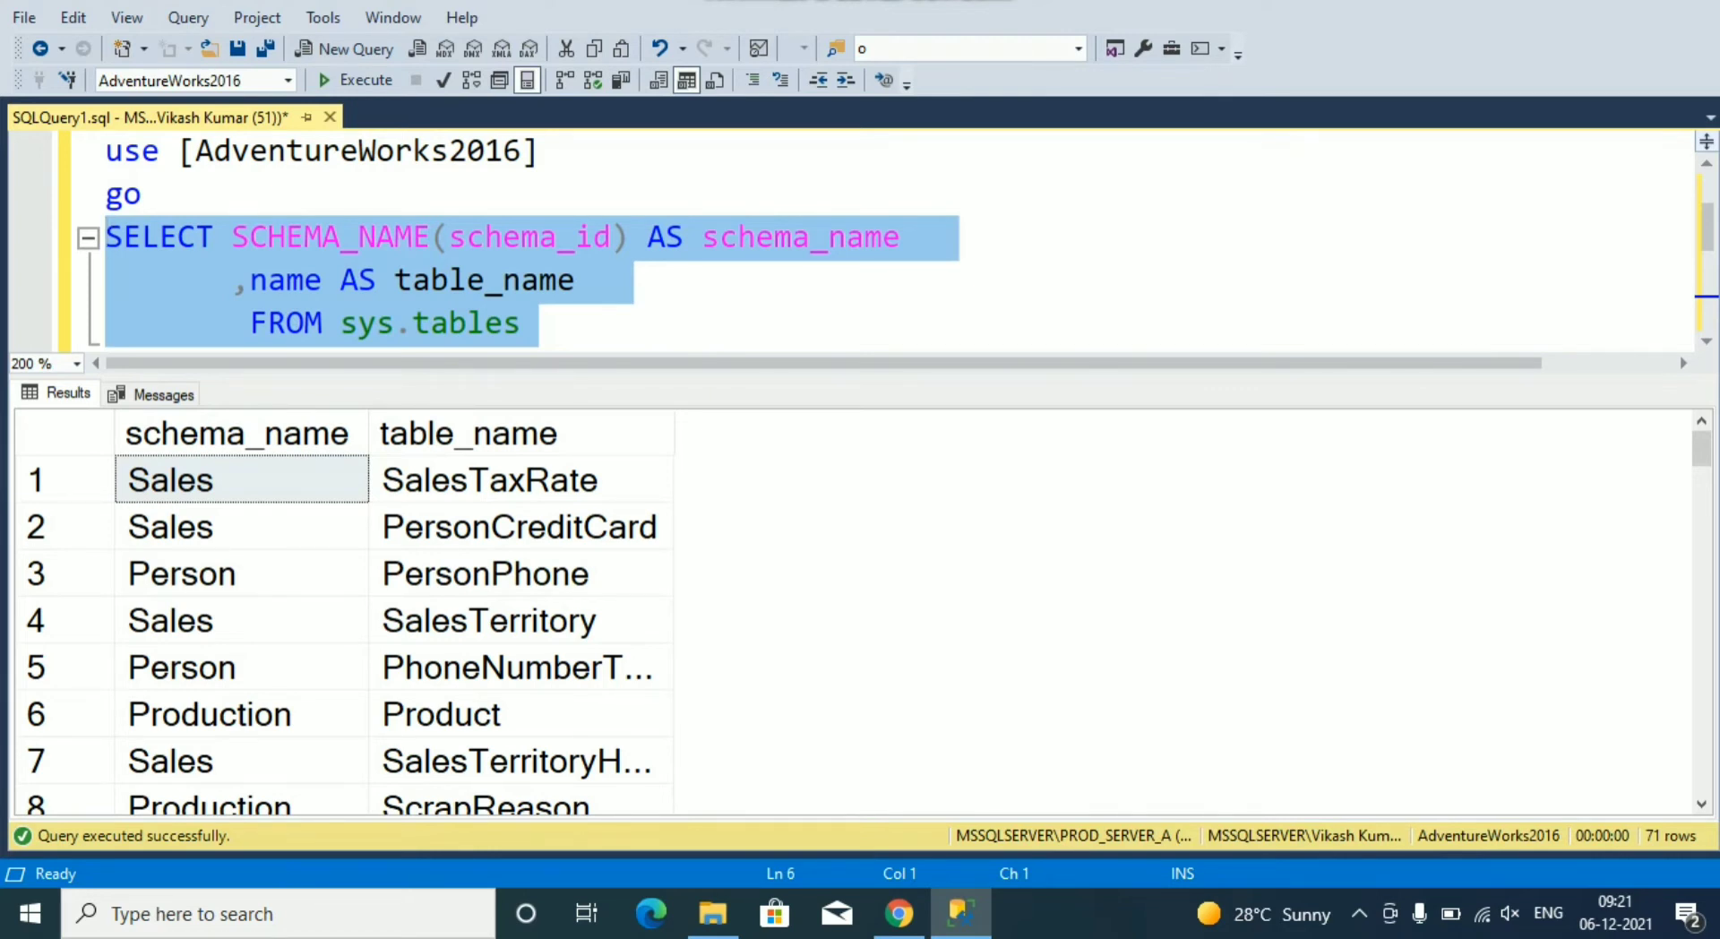
{"action": "scroll", "scroll_direction": "down", "scroll_amount": 3}
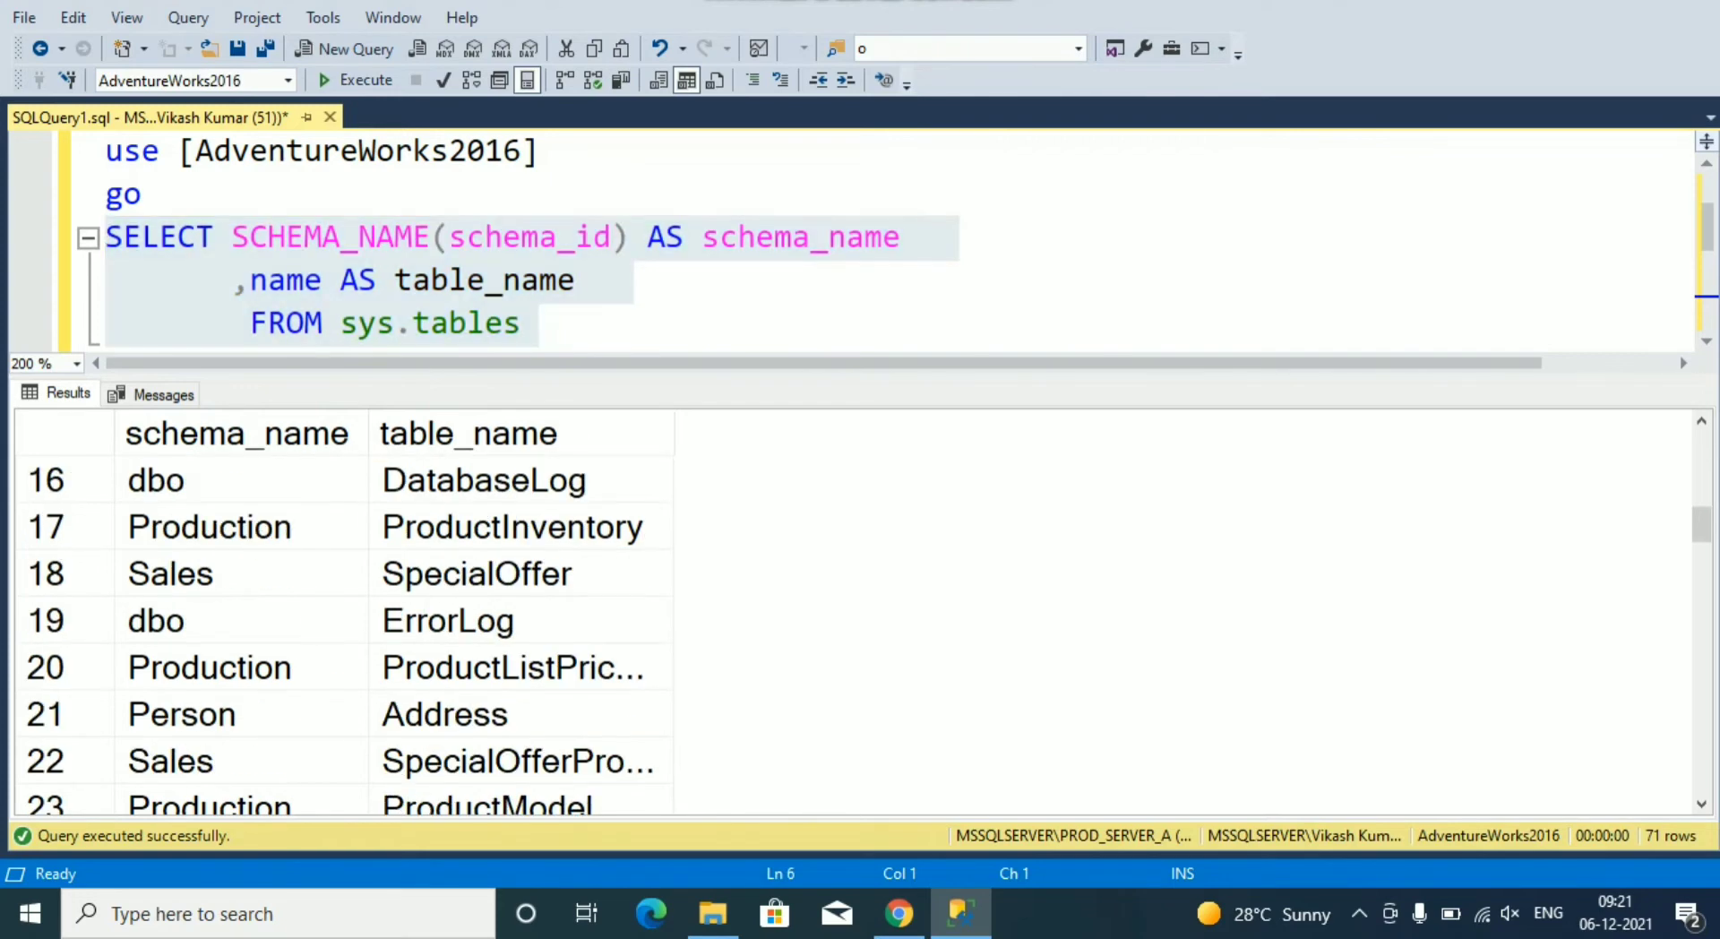
{"action": "scroll", "scroll_direction": "down", "scroll_amount": 3}
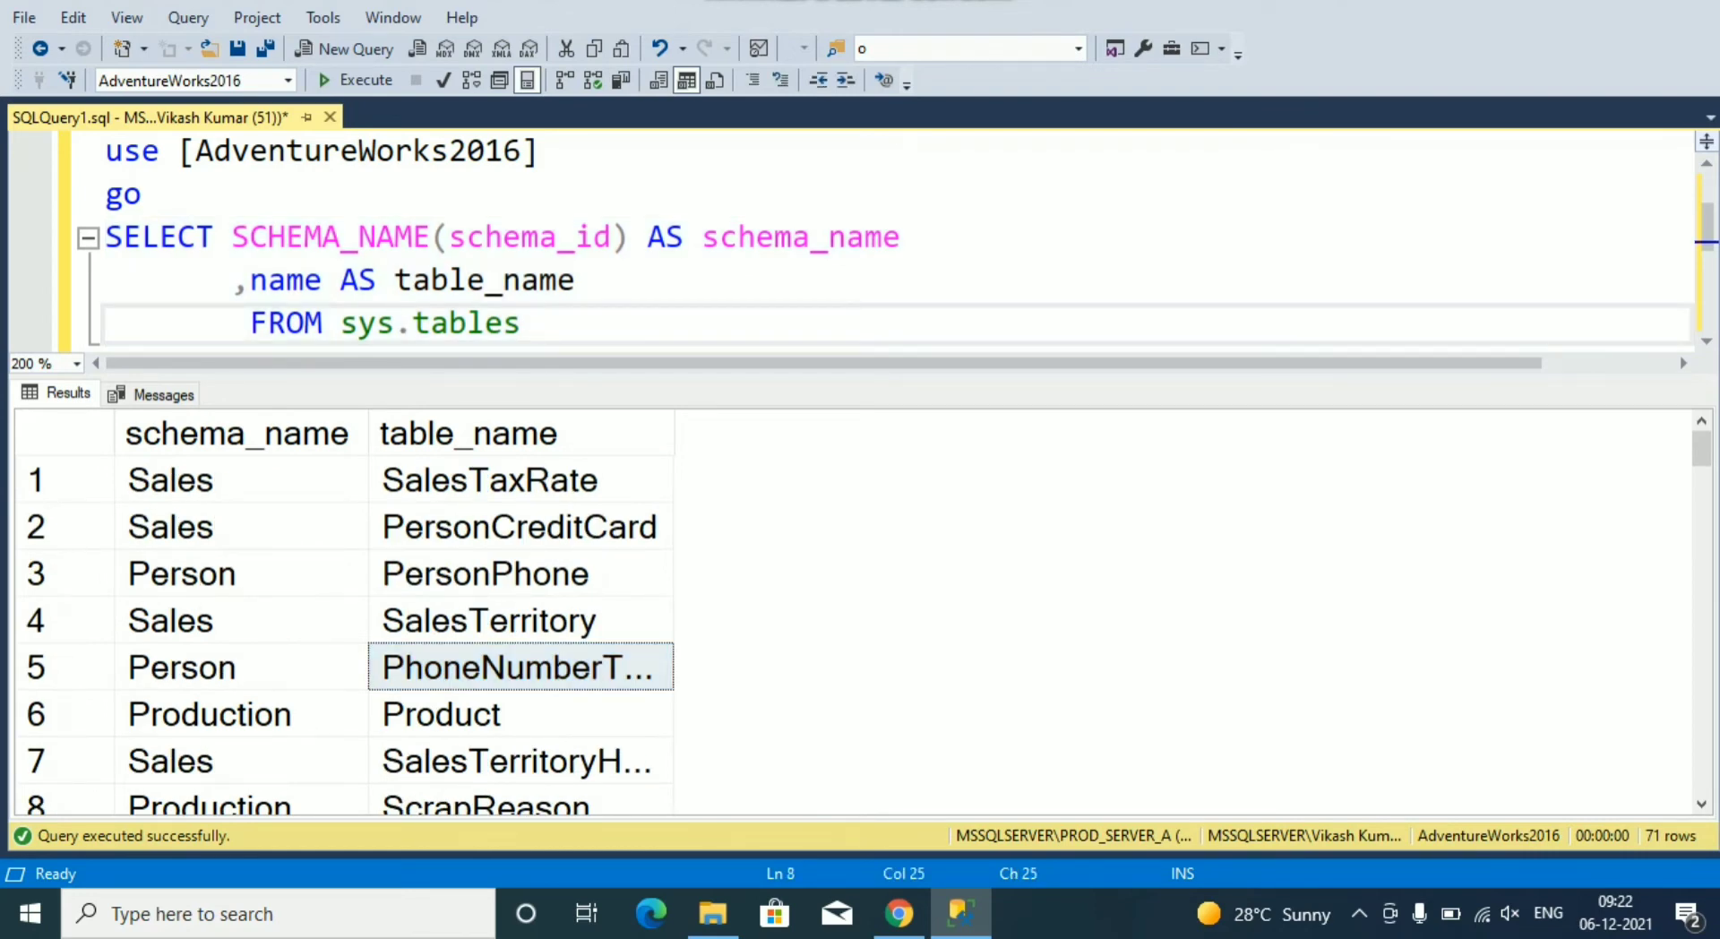
{"action": "scroll", "scroll_direction": "down", "scroll_amount": 3}
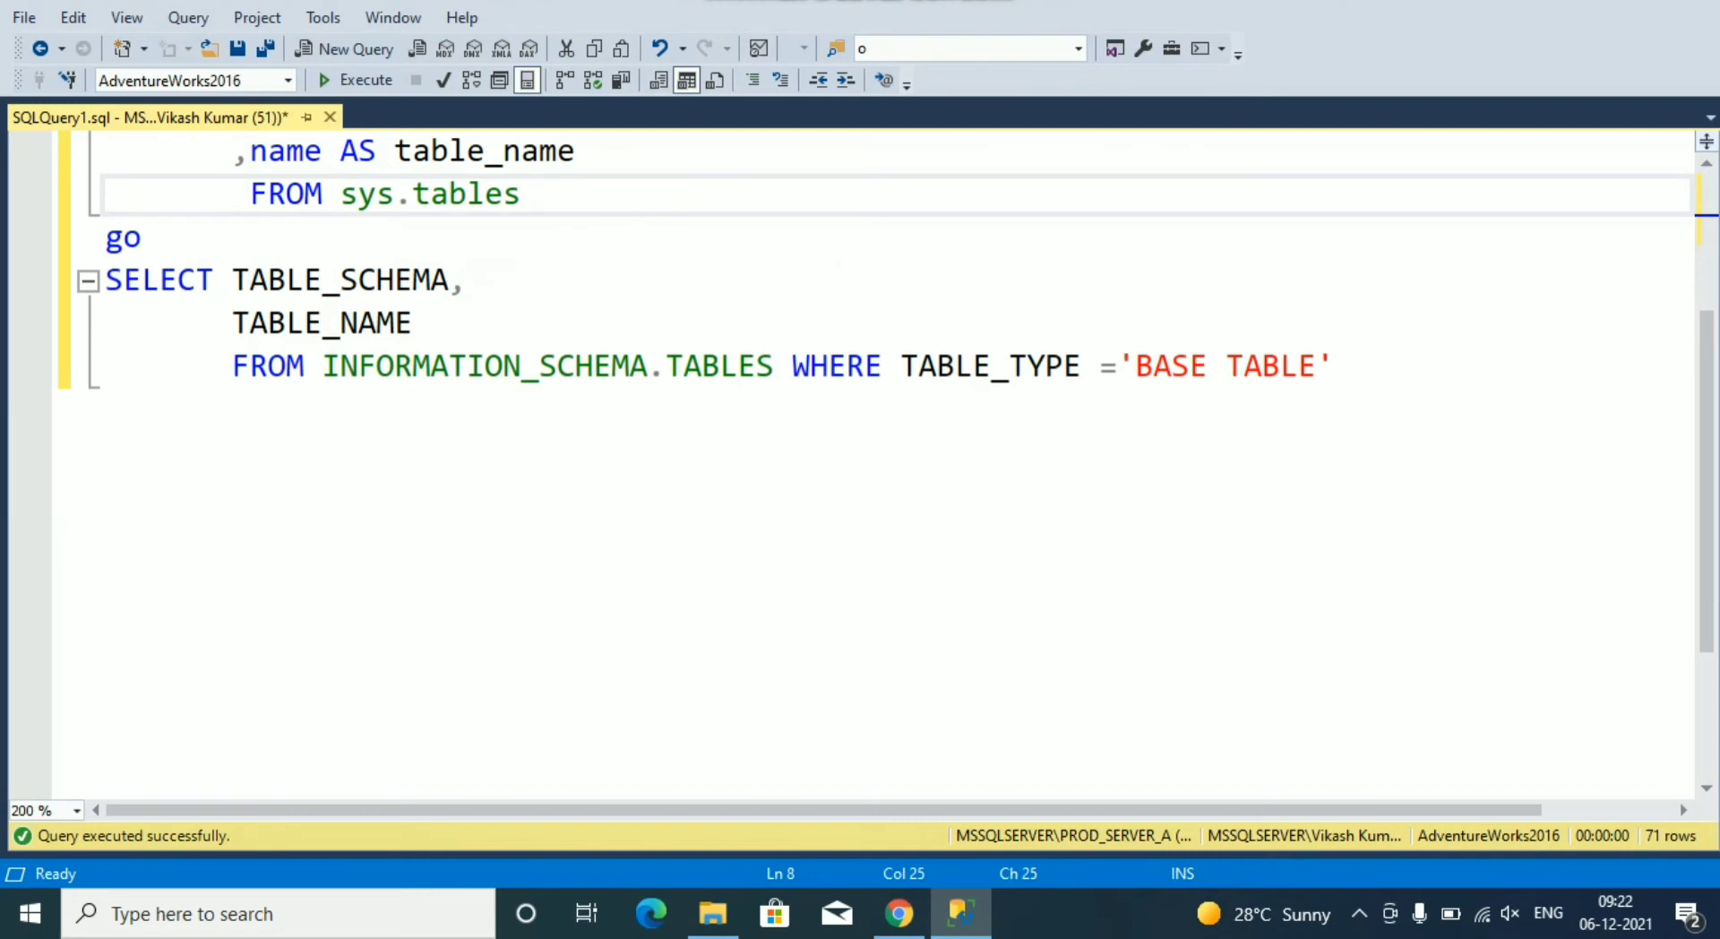
Step: Highlight the INFORMATION_SCHEMA.TABLES query filtered to TABLE_TYPE='BASE TABLE'
{"action": "double_click", "coordinate": [430, 366]}
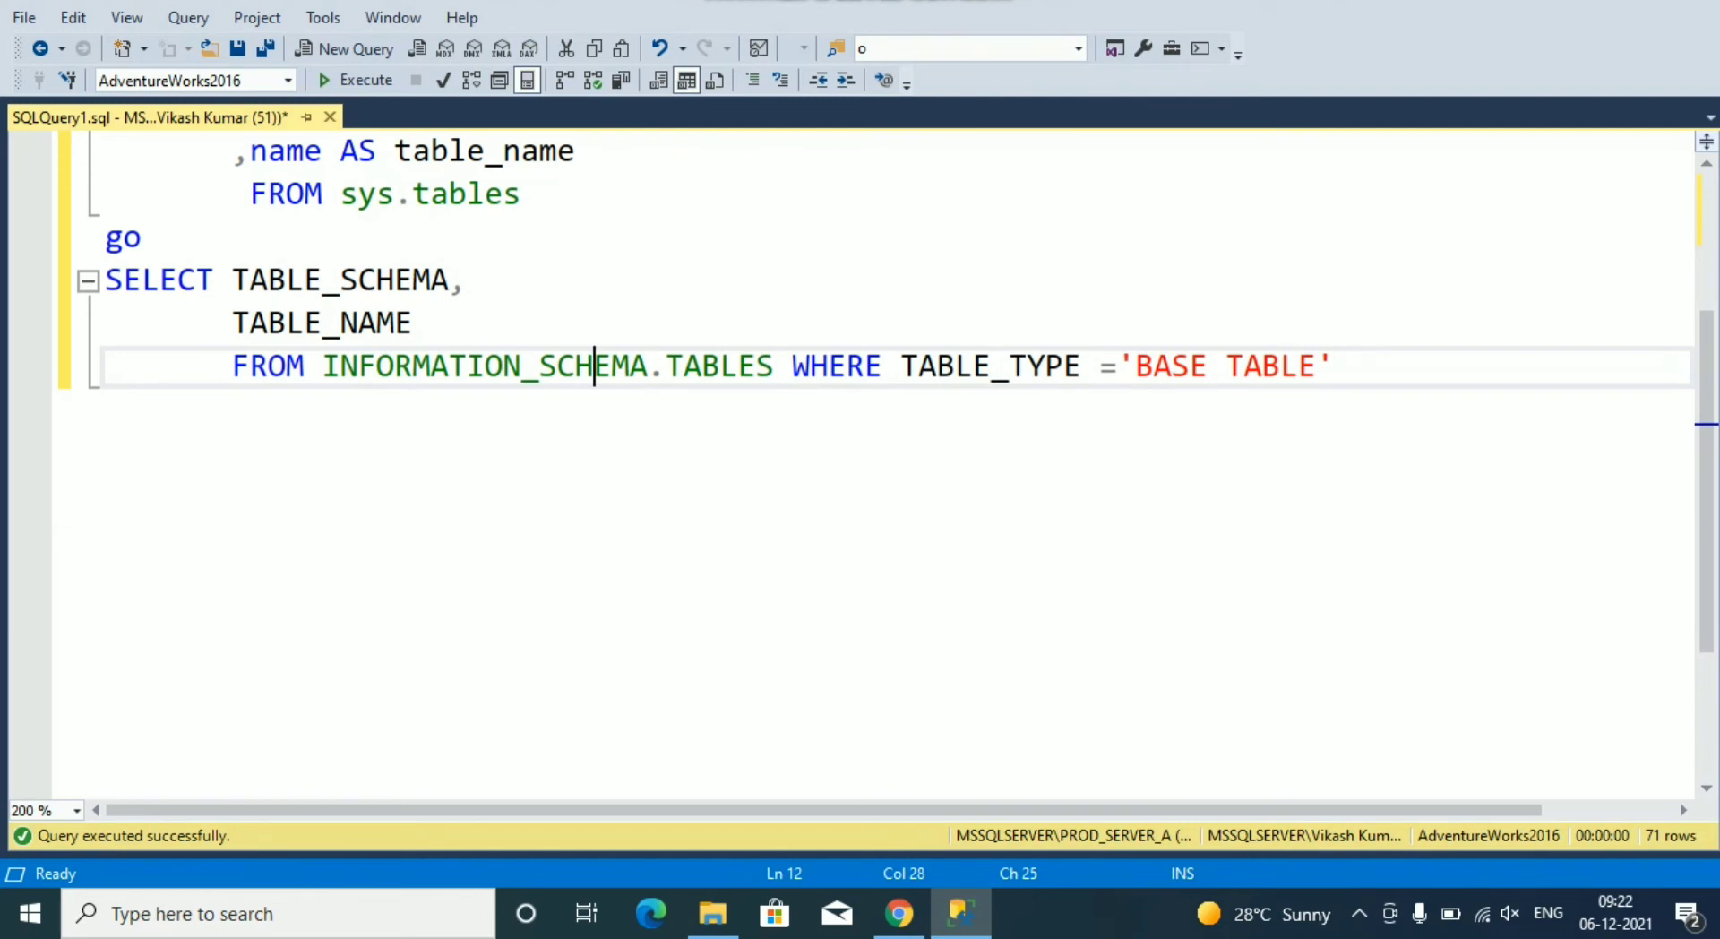
{"action": "left_click_drag", "start_coordinate": [1080, 365], "coordinate": [1333, 366]}
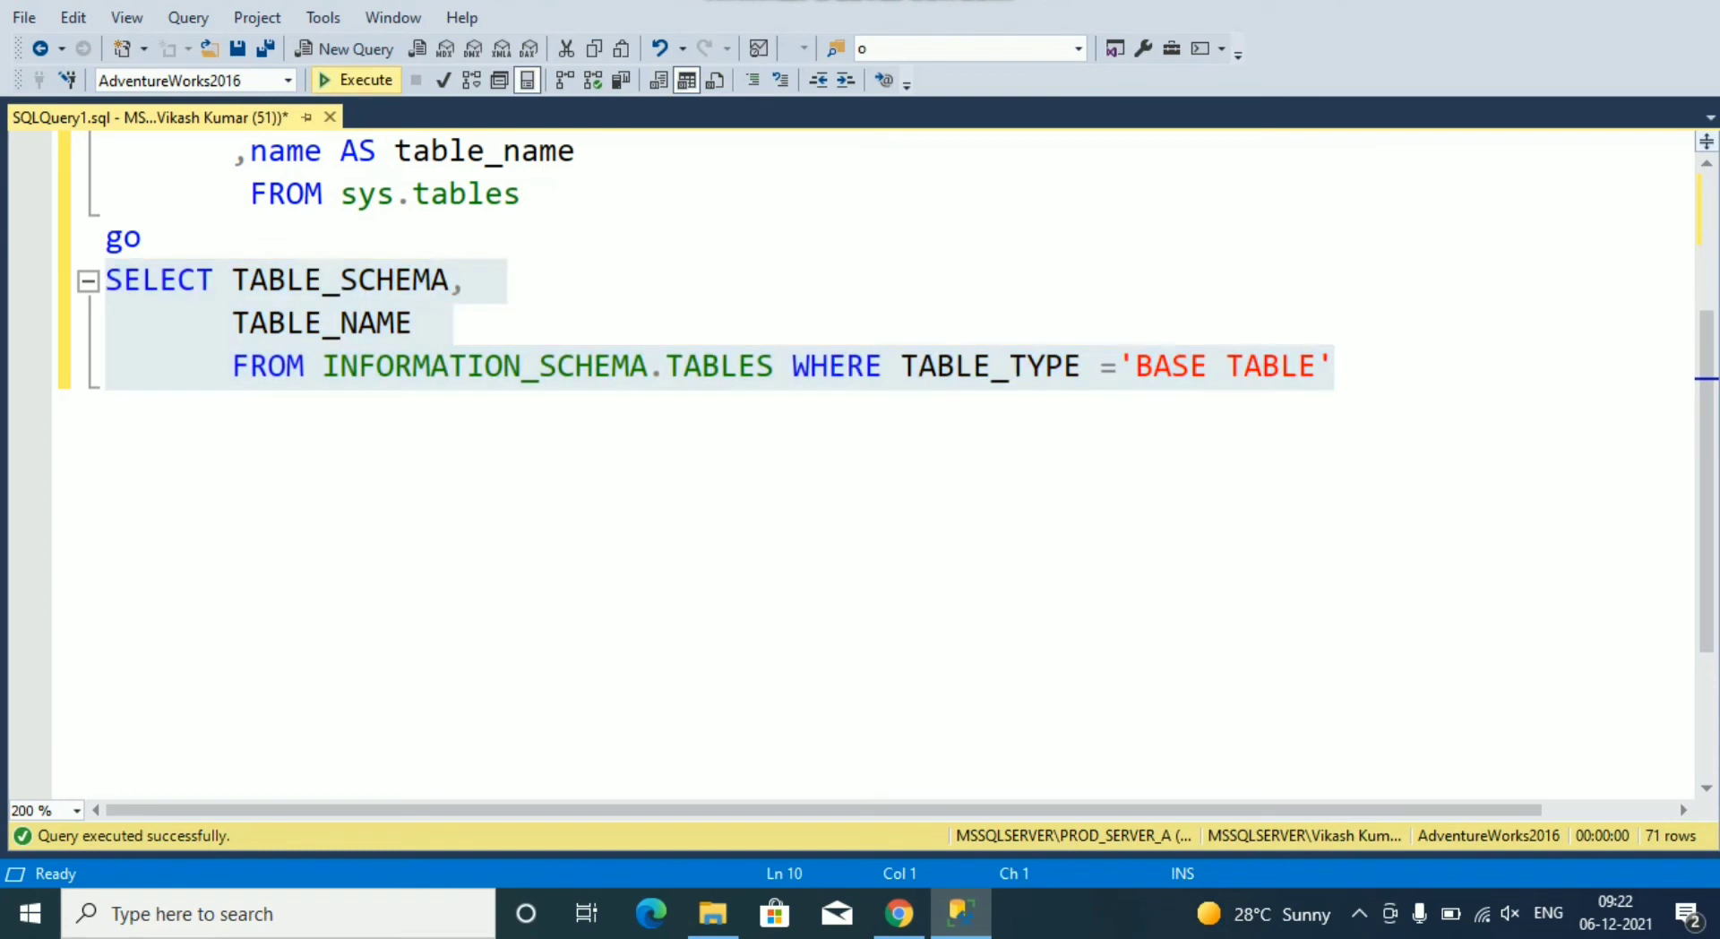
Step: Execute the INFORMATION_SCHEMA.TABLES query and review its 71 TABLE_SCHEMA/TABLE_NAME rows
{"action": "left_click", "coordinate": [356, 79]}
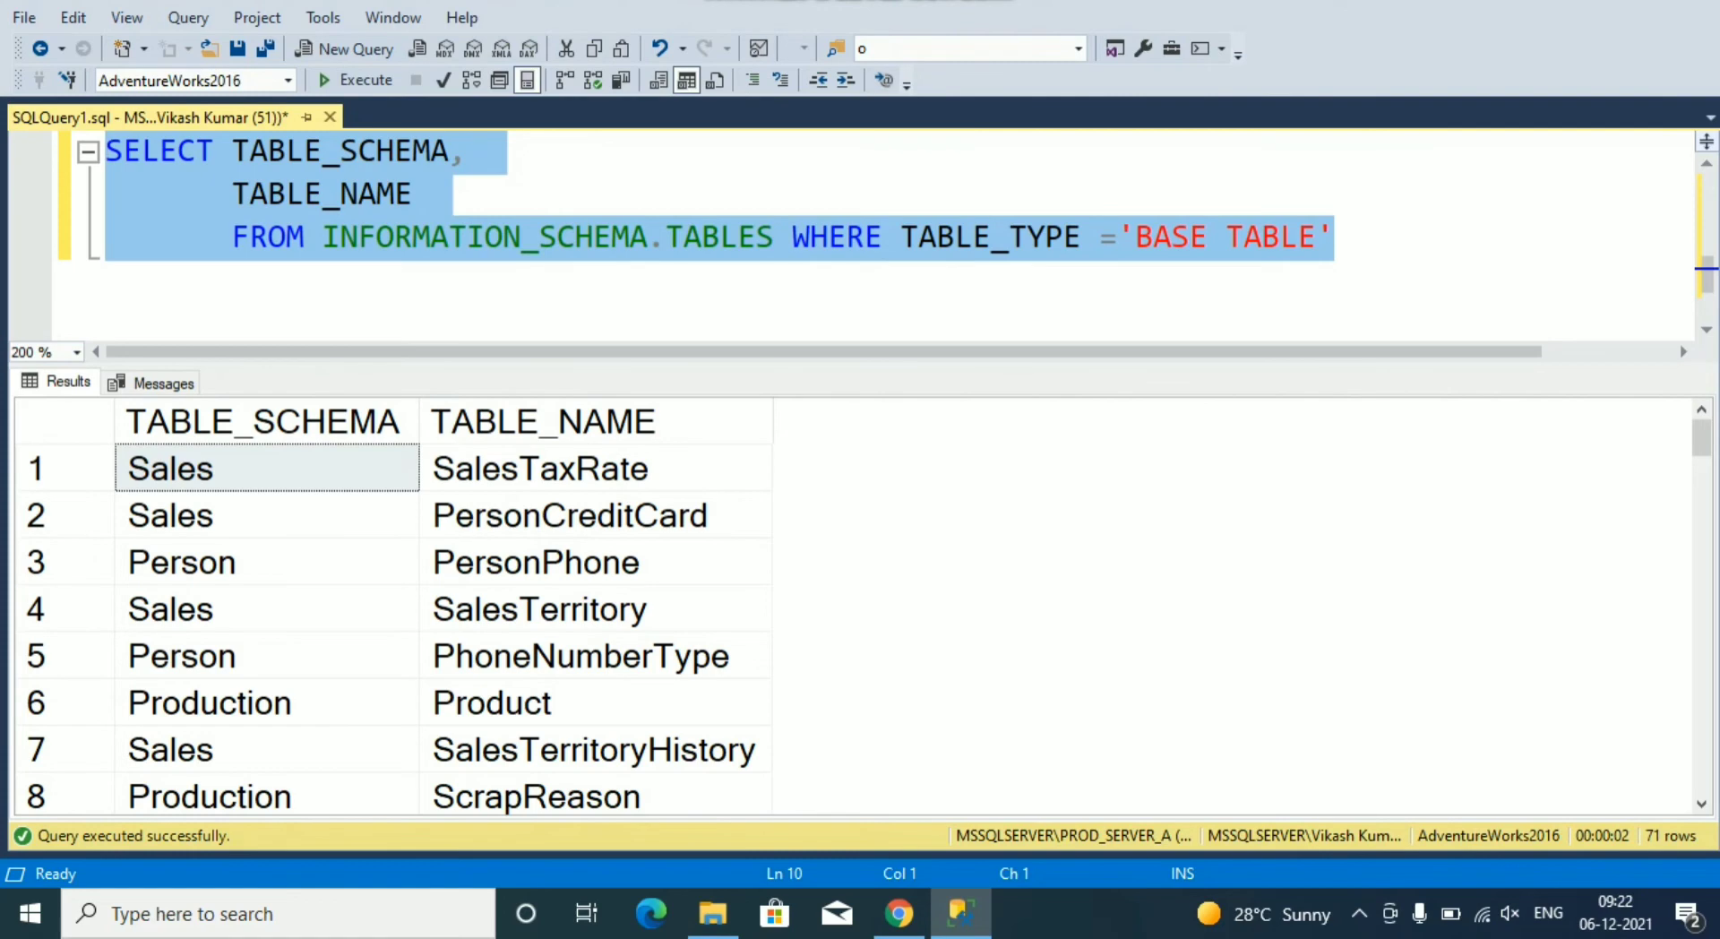
{"action": "scroll", "scroll_direction": "down", "scroll_amount": 3}
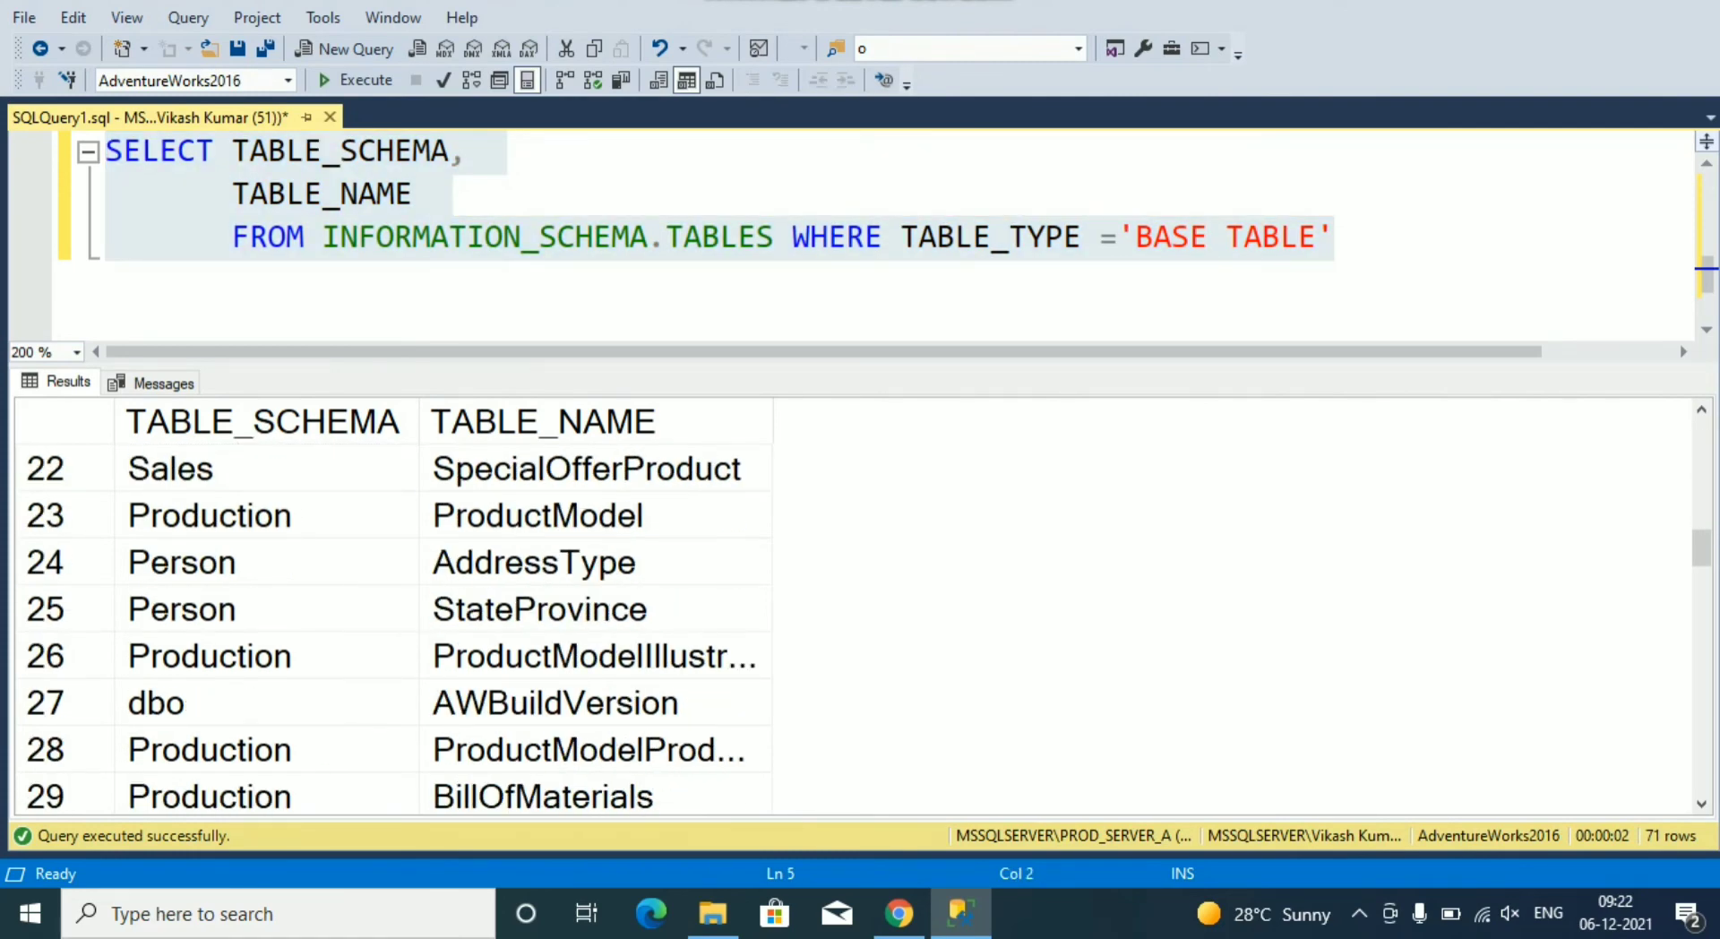
{"action": "left_click", "coordinate": [540, 237]}
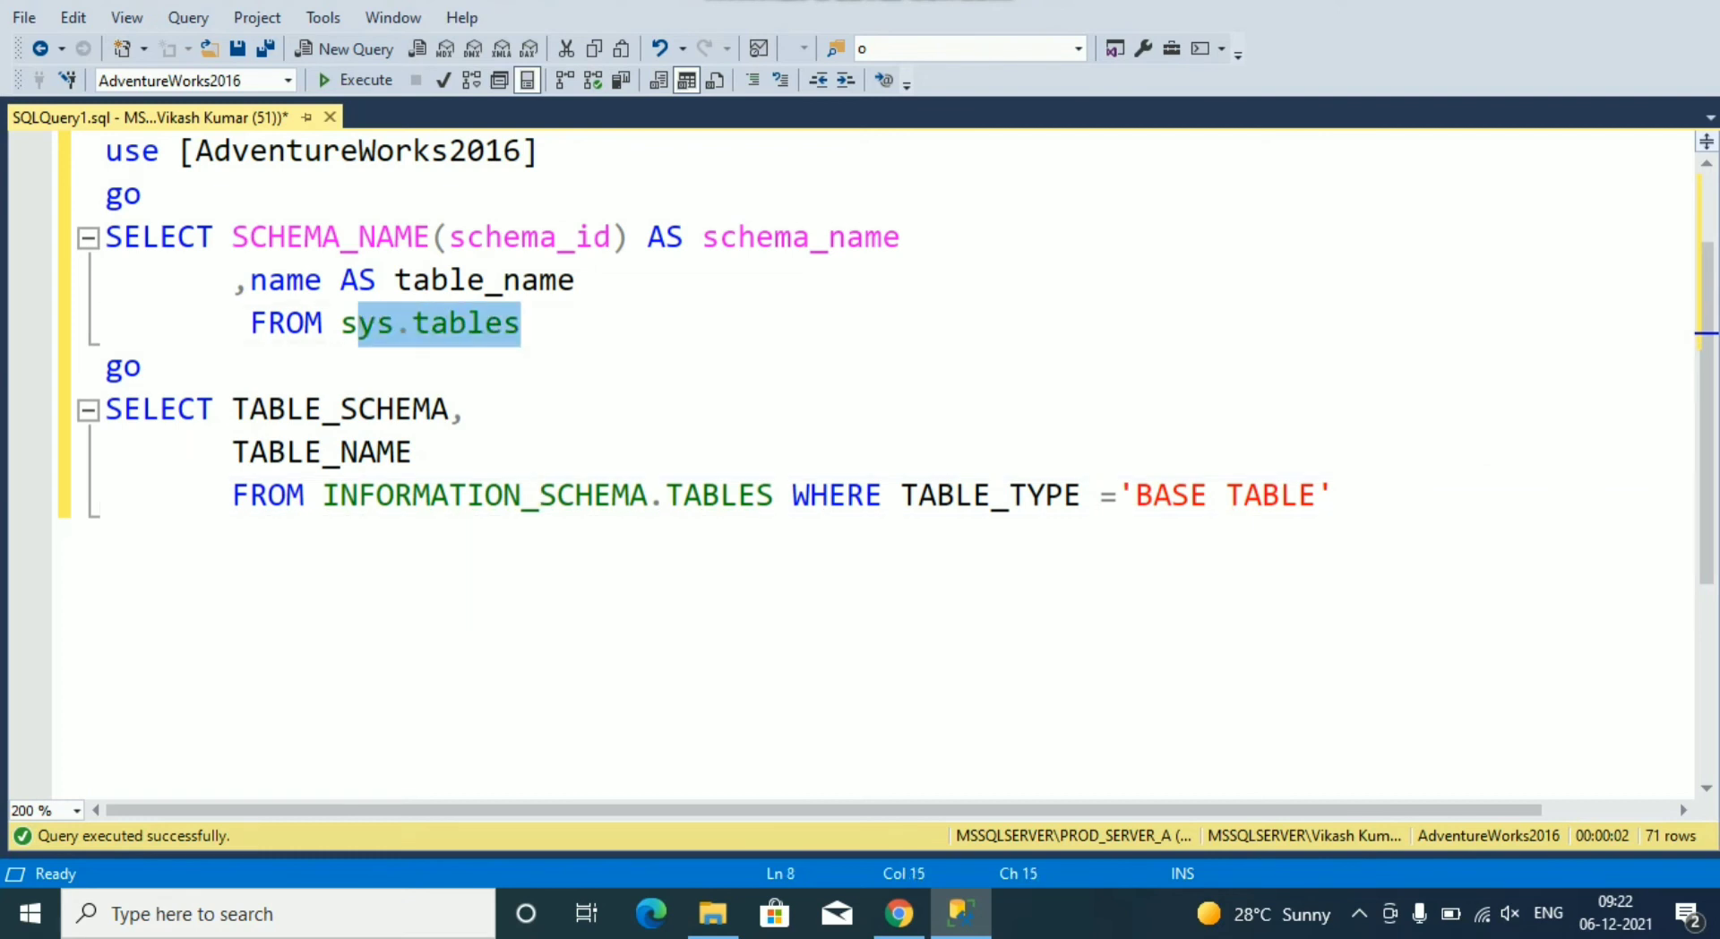
{"action": "mouse_move", "coordinate": [439, 495]}
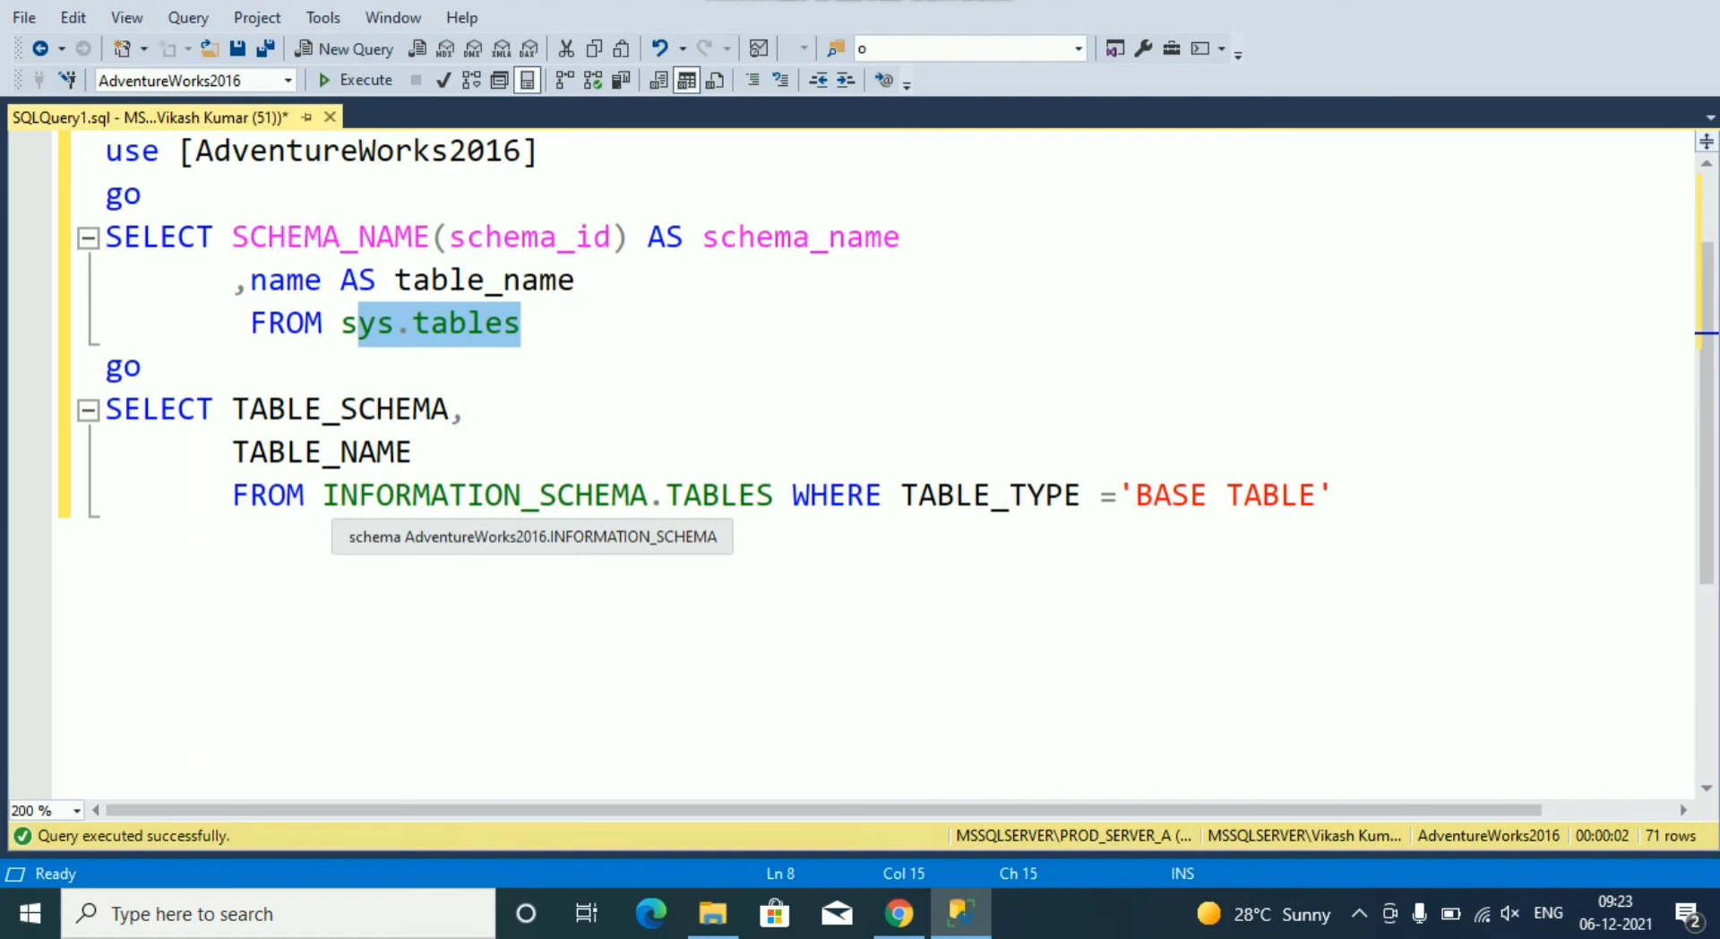
{"action": "left_click", "coordinate": [324, 495]}
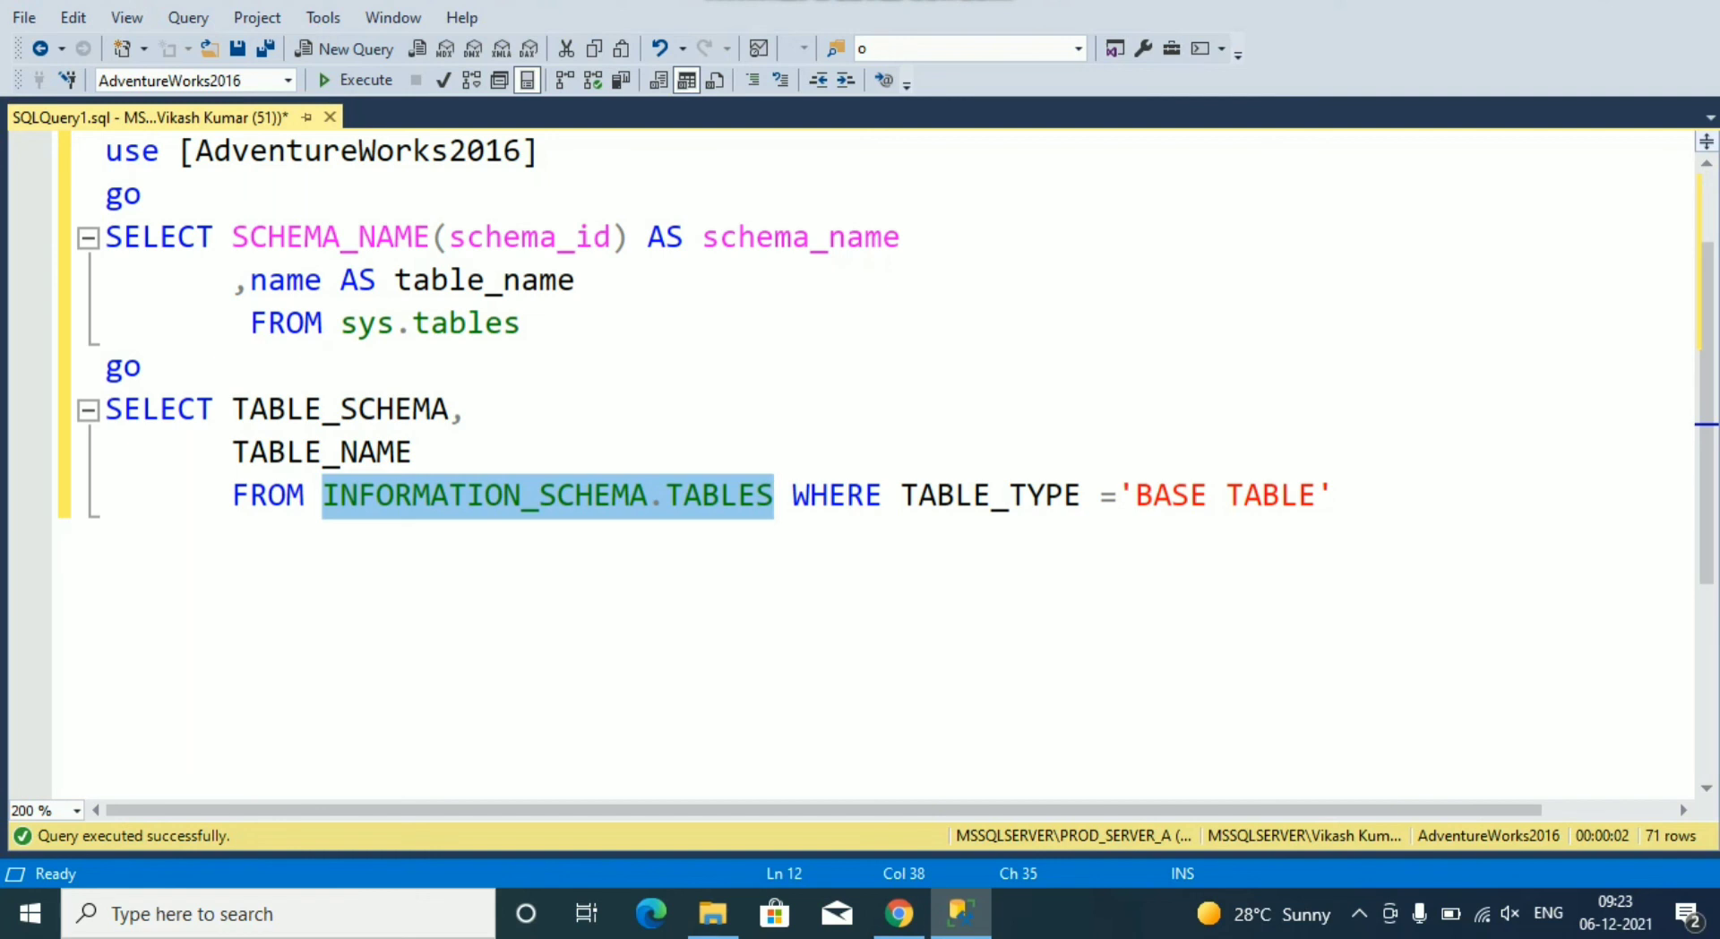
{"action": "left_click", "coordinate": [776, 495]}
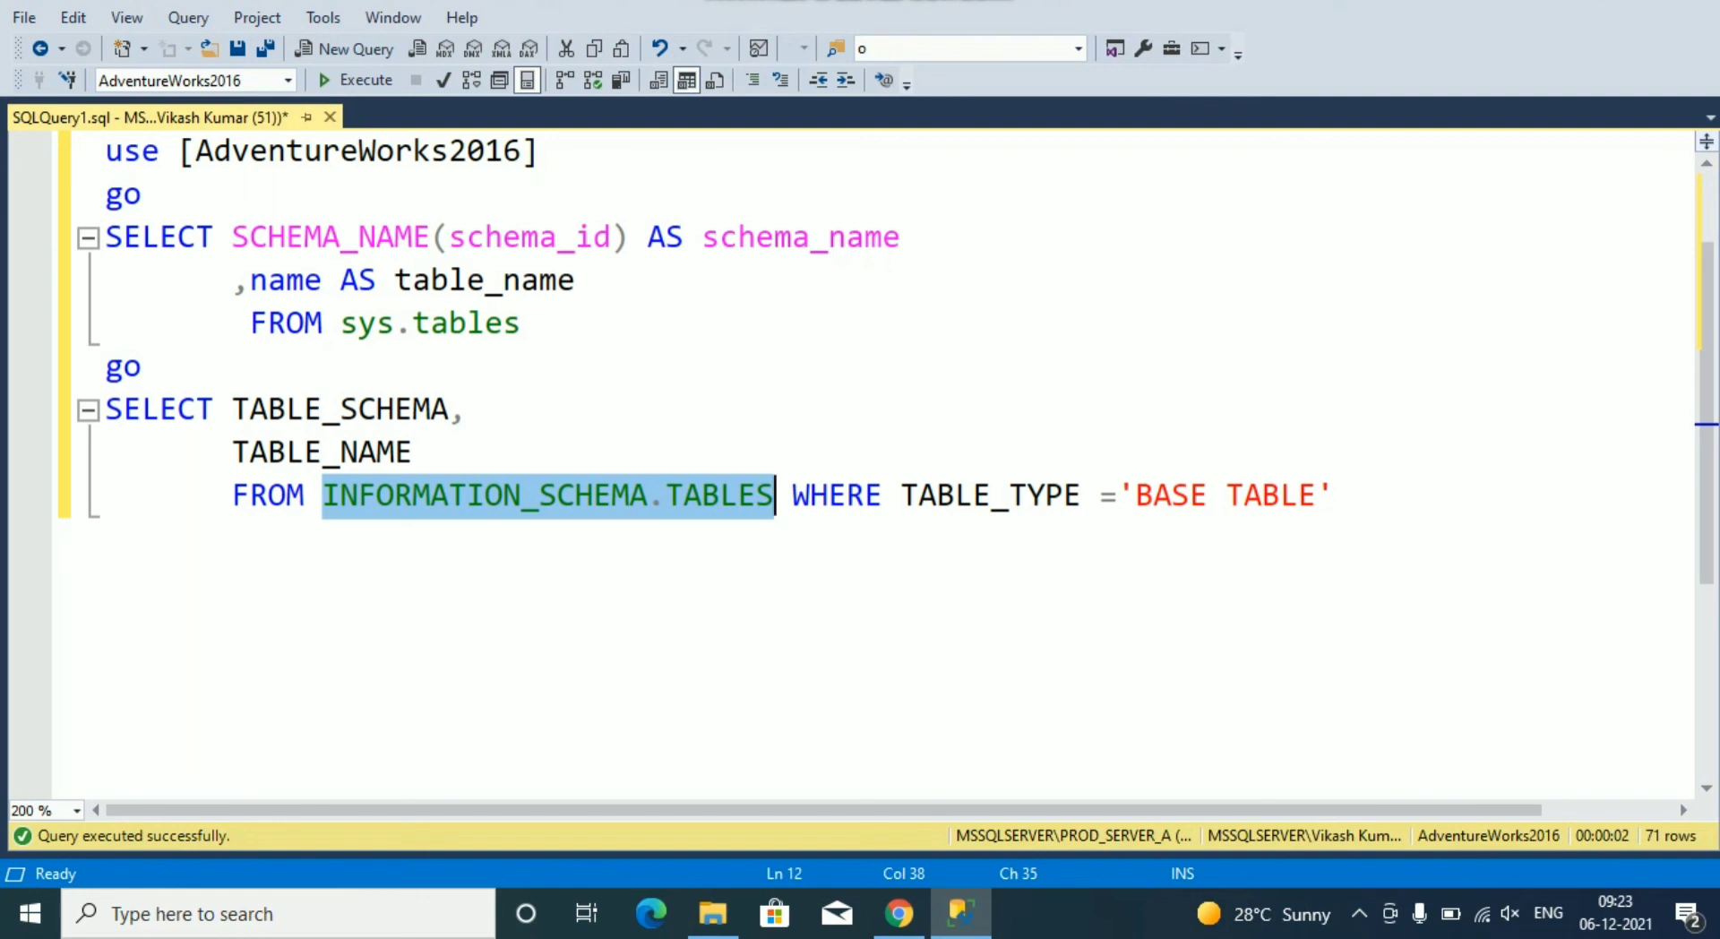